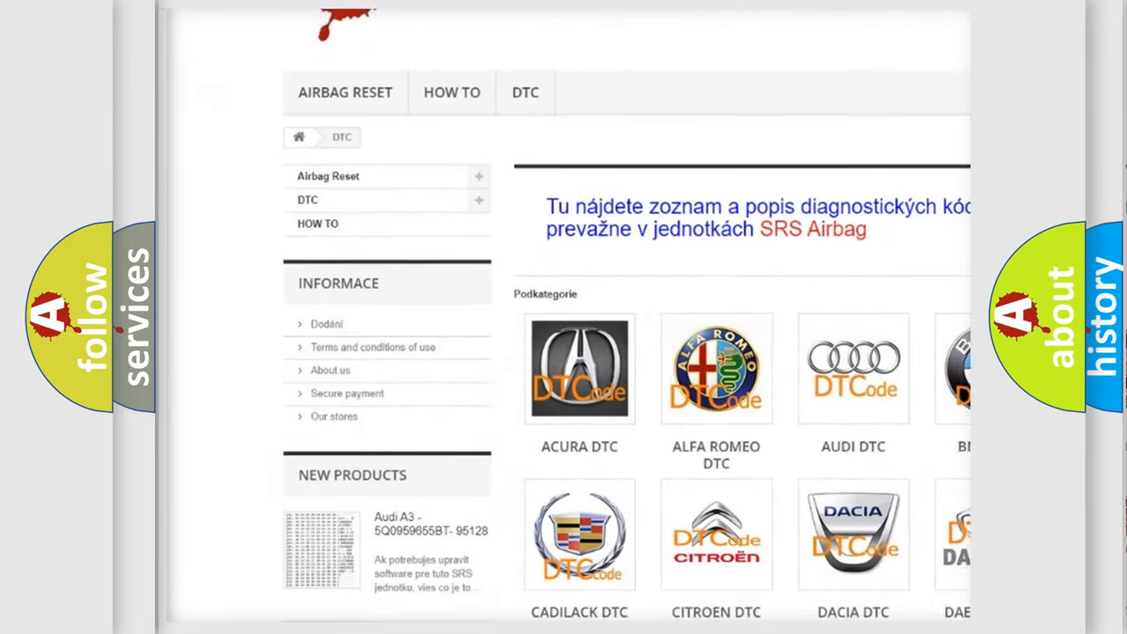
pyautogui.scroll(-3)
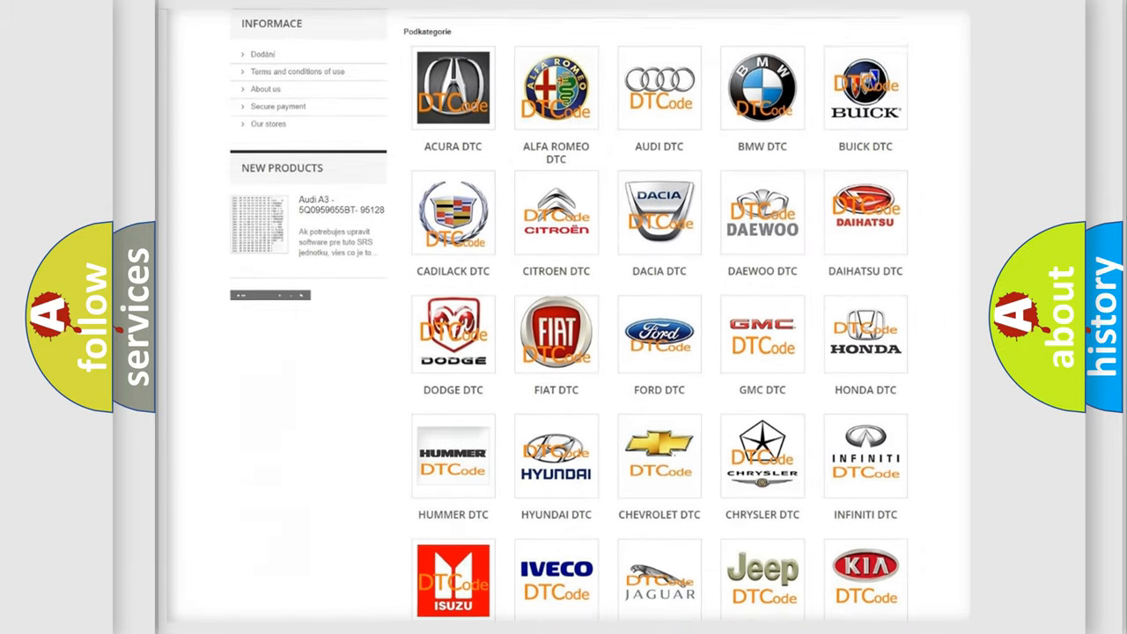
pyautogui.scroll(-3)
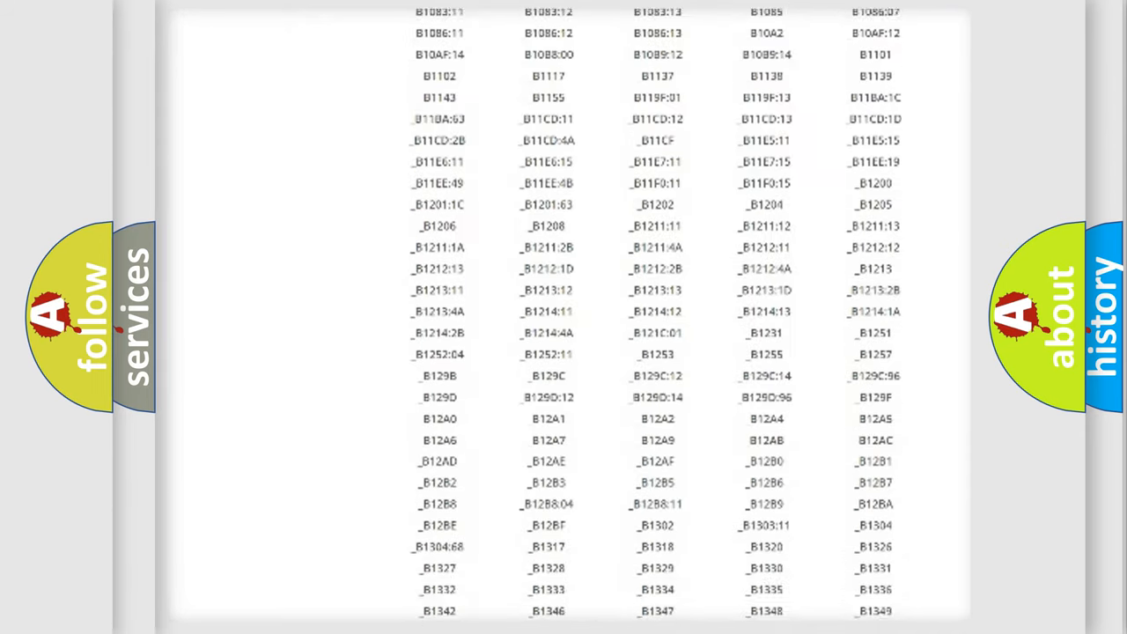
pyautogui.scroll(-3)
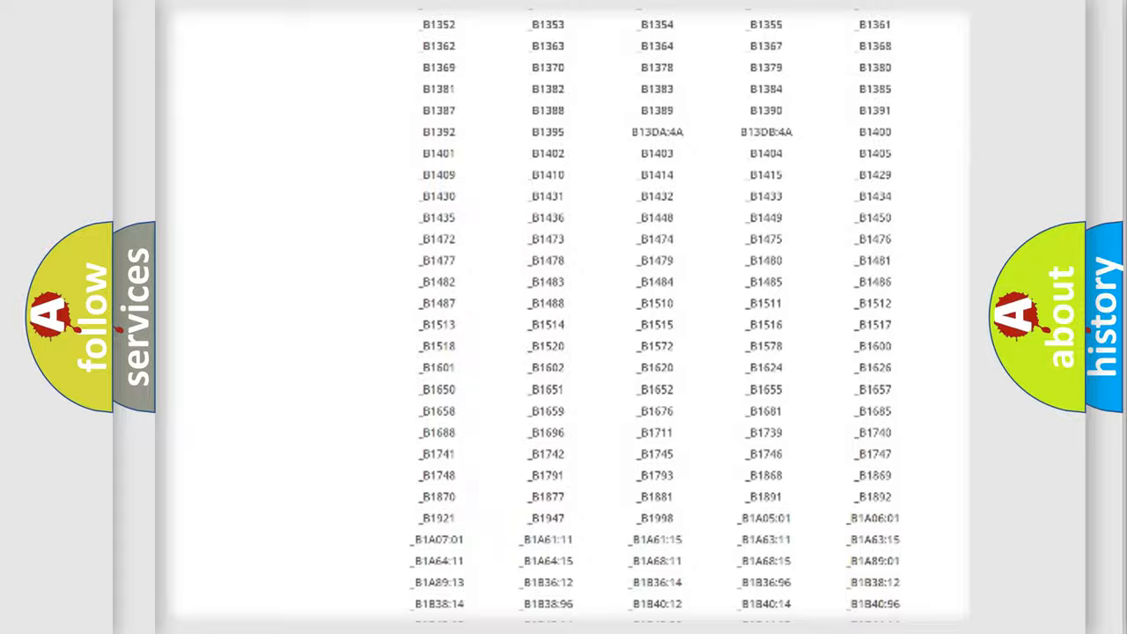
pyautogui.scroll(3)
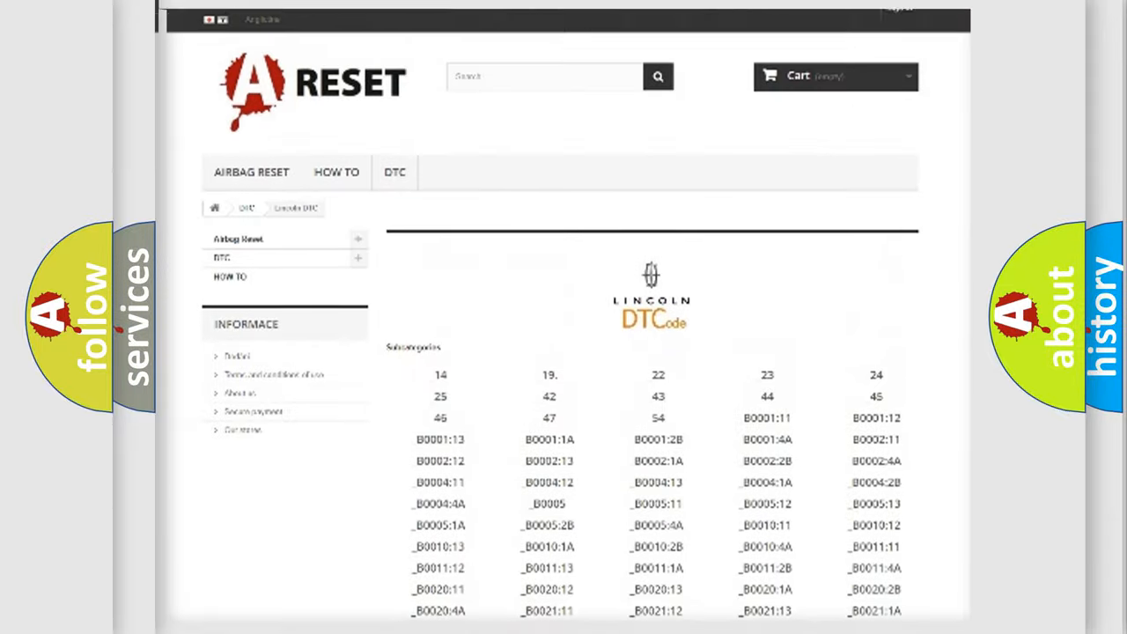